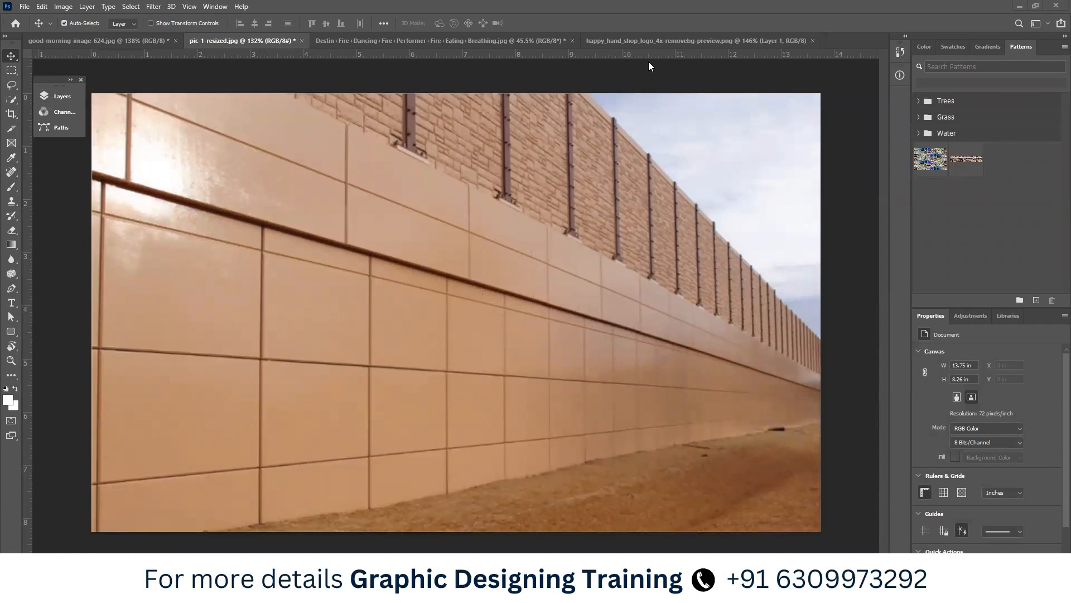
Copy the hand logo, return to the tan wall photo and launch the Vanishing Point filter.
{"action": "left_click", "coordinate": [695, 40]}
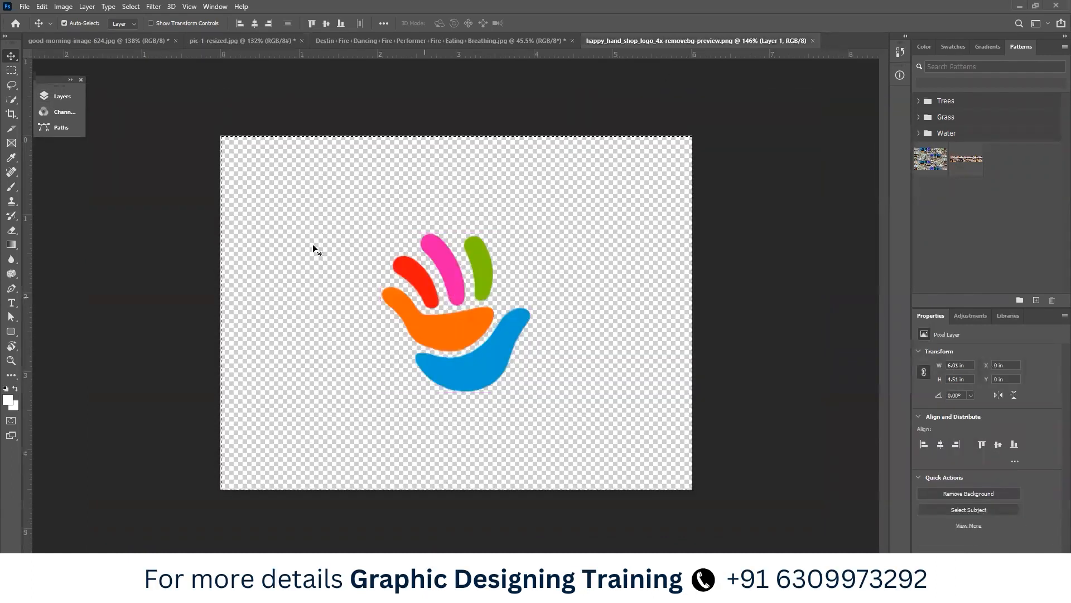
{"action": "mouse_move", "coordinate": [279, 123]}
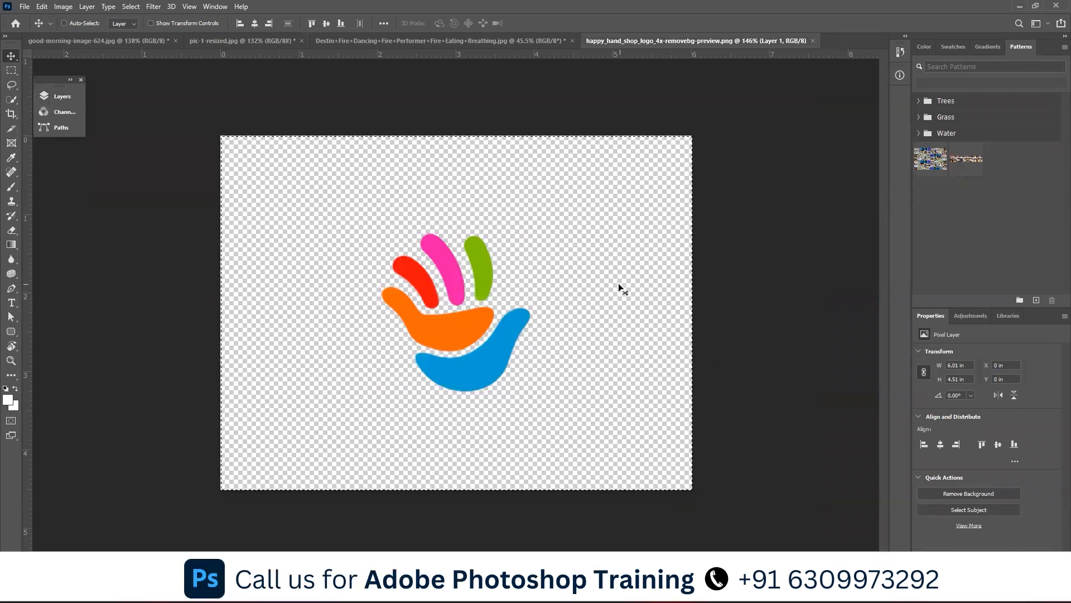
{"action": "left_click", "coordinate": [232, 40]}
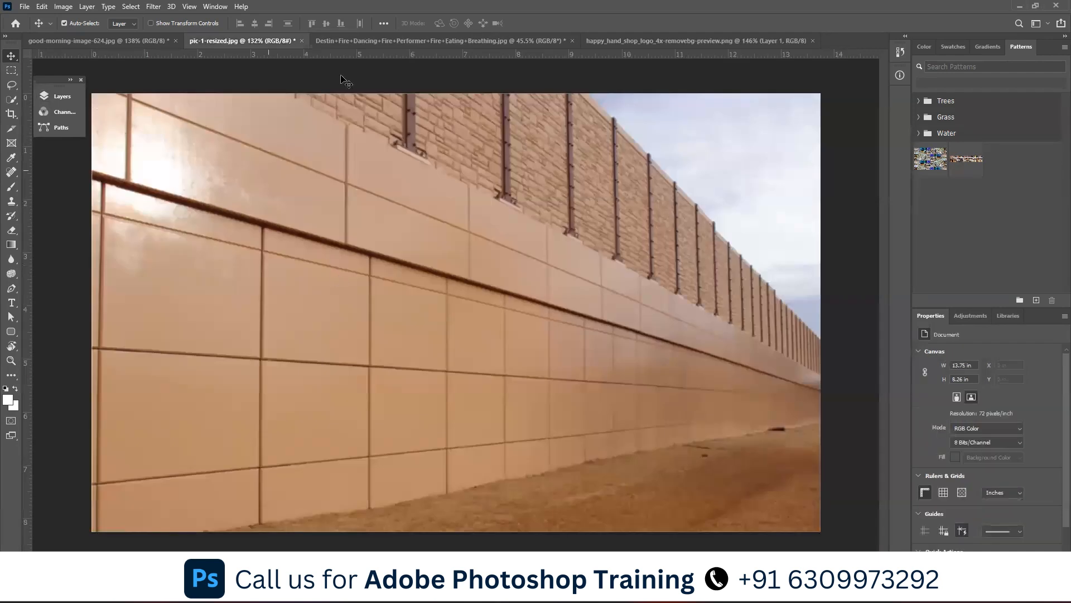
{"action": "left_click", "coordinate": [212, 9]}
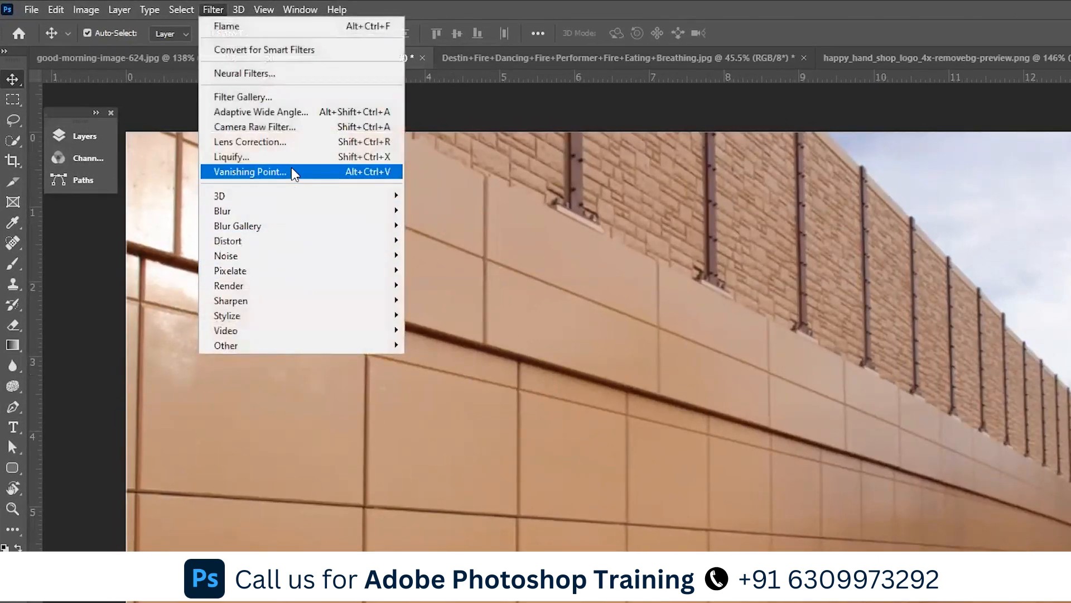
{"action": "left_click", "coordinate": [249, 172]}
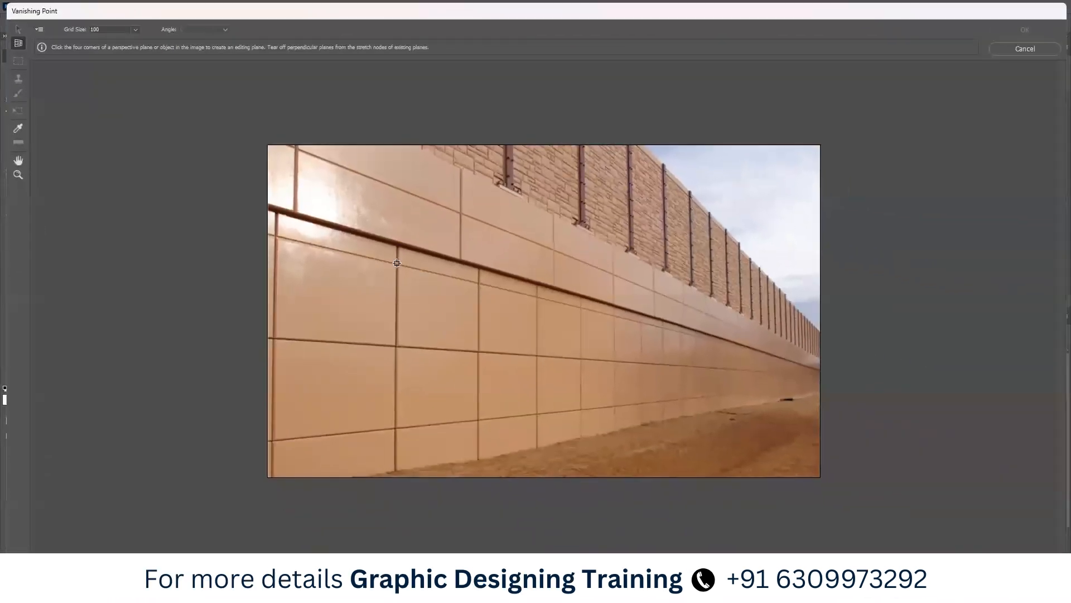
Mark the corners of the perspective plane along one tan wall tile.
{"action": "left_click", "coordinate": [486, 345]}
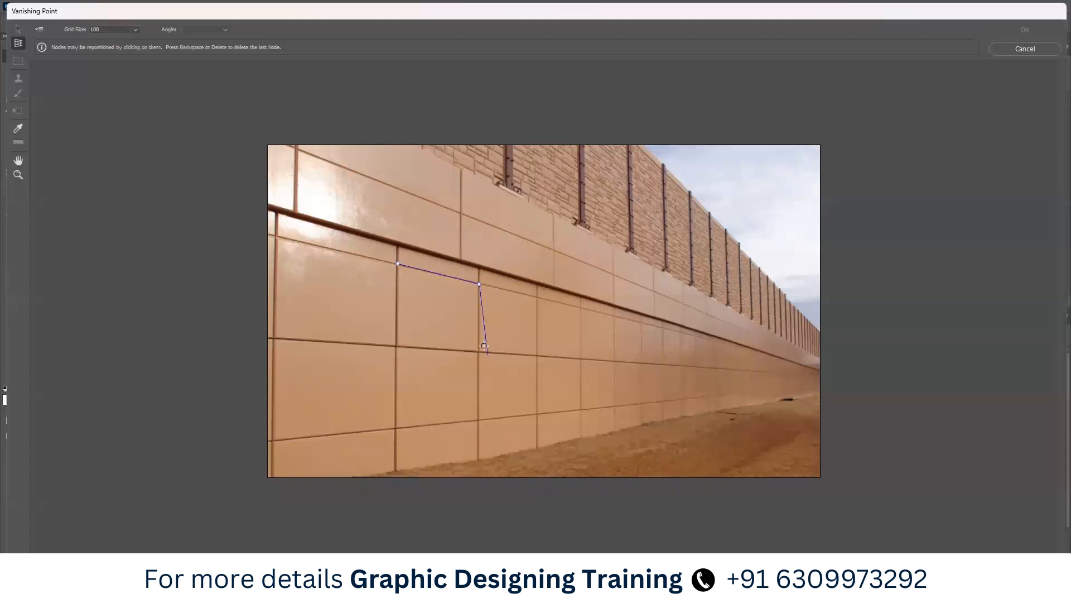
{"action": "left_click", "coordinate": [394, 345]}
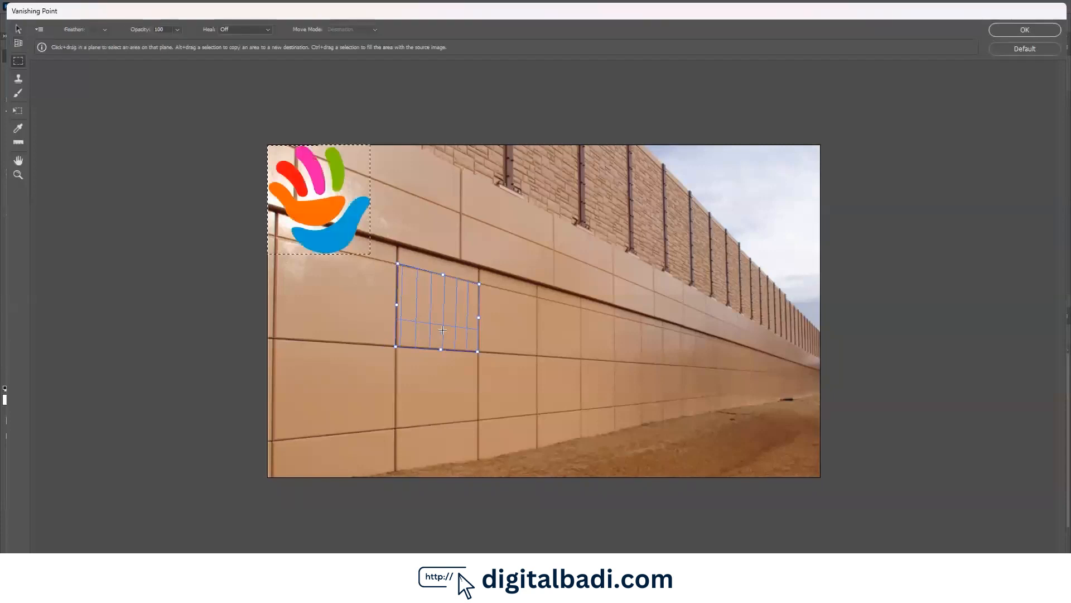
Drag the pasted hand logo onto the wall plane so it follows the tile's perspective.
{"action": "left_click_drag", "start_coordinate": [319, 199], "coordinate": [437, 308]}
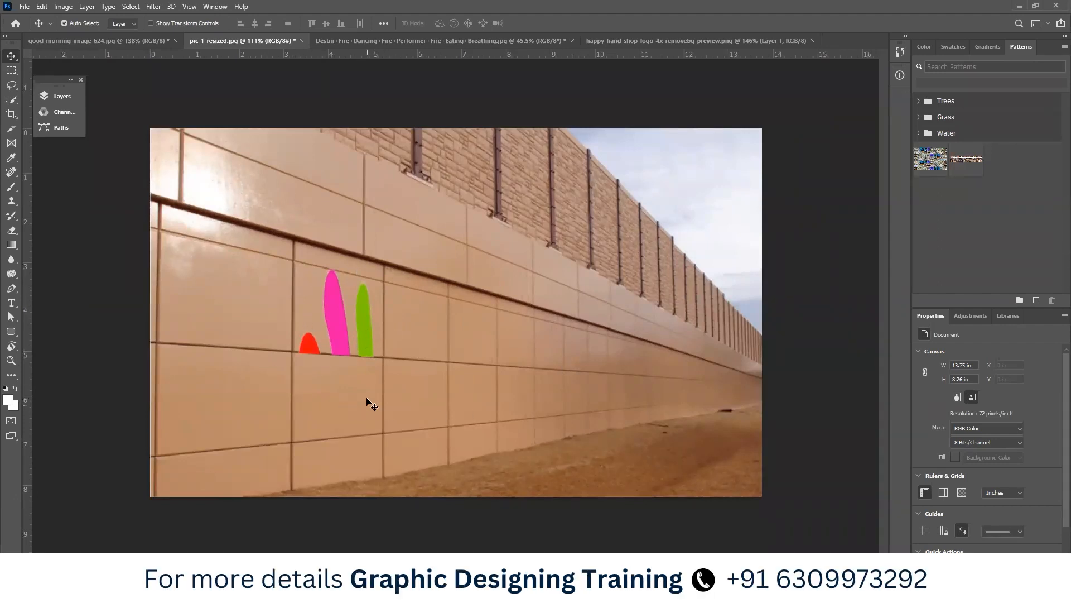
{"action": "mouse_move", "coordinate": [348, 312]}
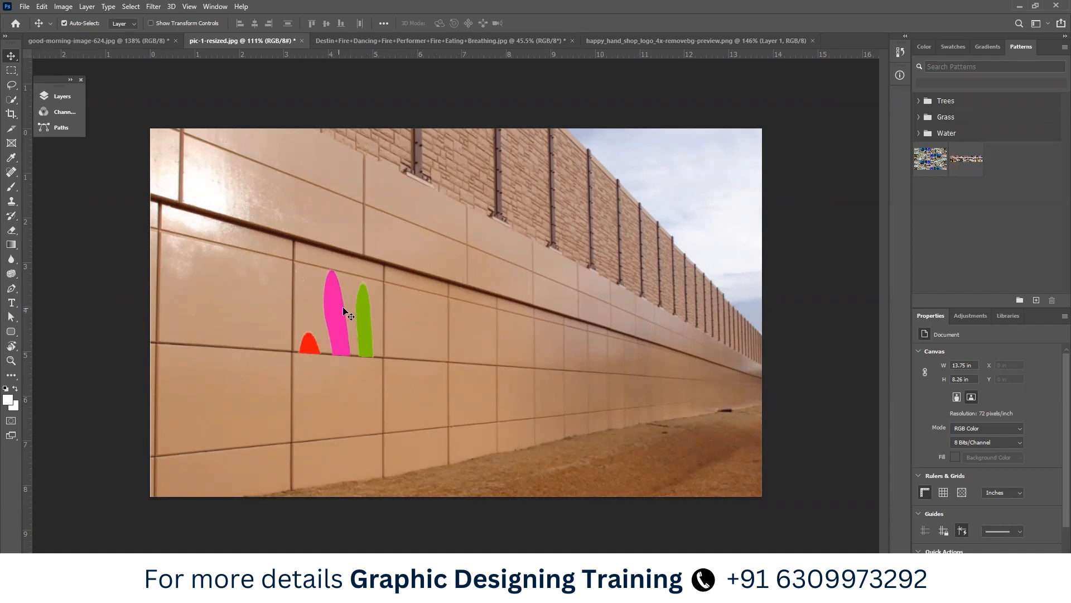